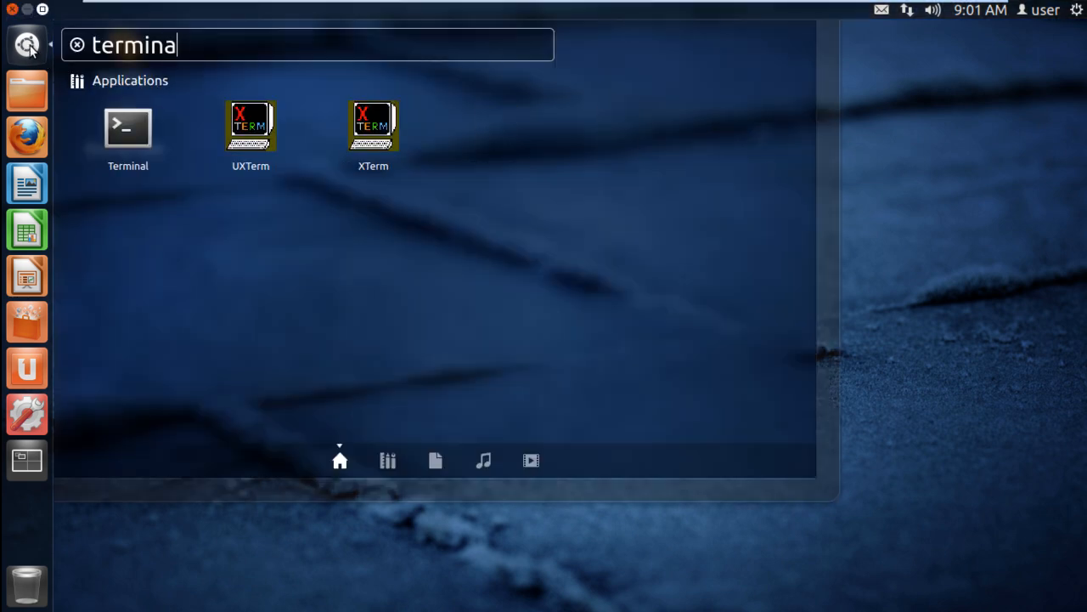
Step: Launch Terminal from the Dash search results for 'termina'
left_click(128, 128)
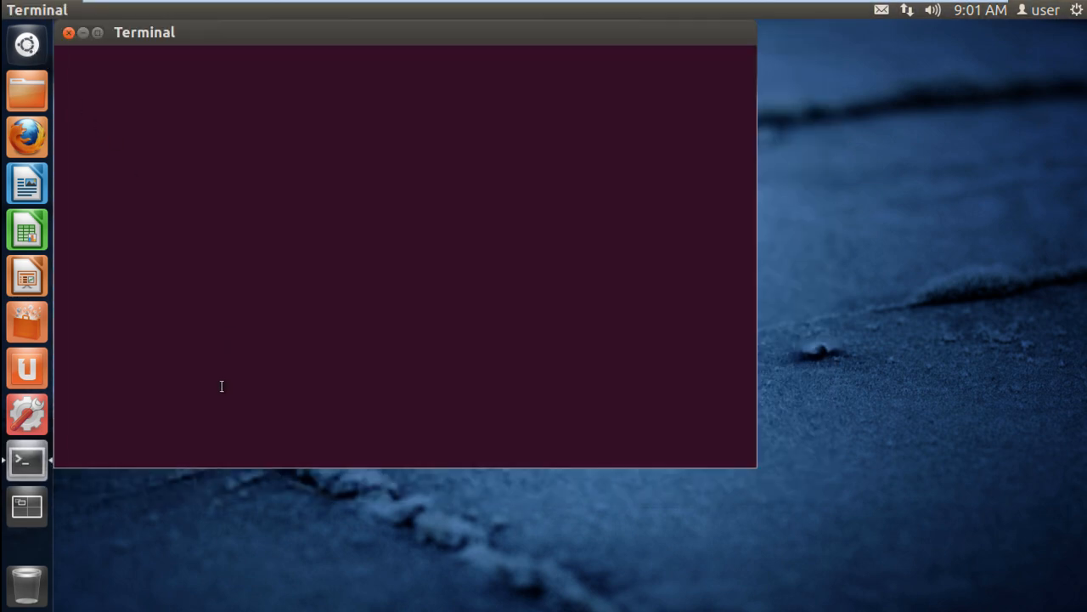
Step: Run 'gksudo gedit /etc/lightdm/lightdm.conf' to edit the LightDM config as administrator
type("gksudo")
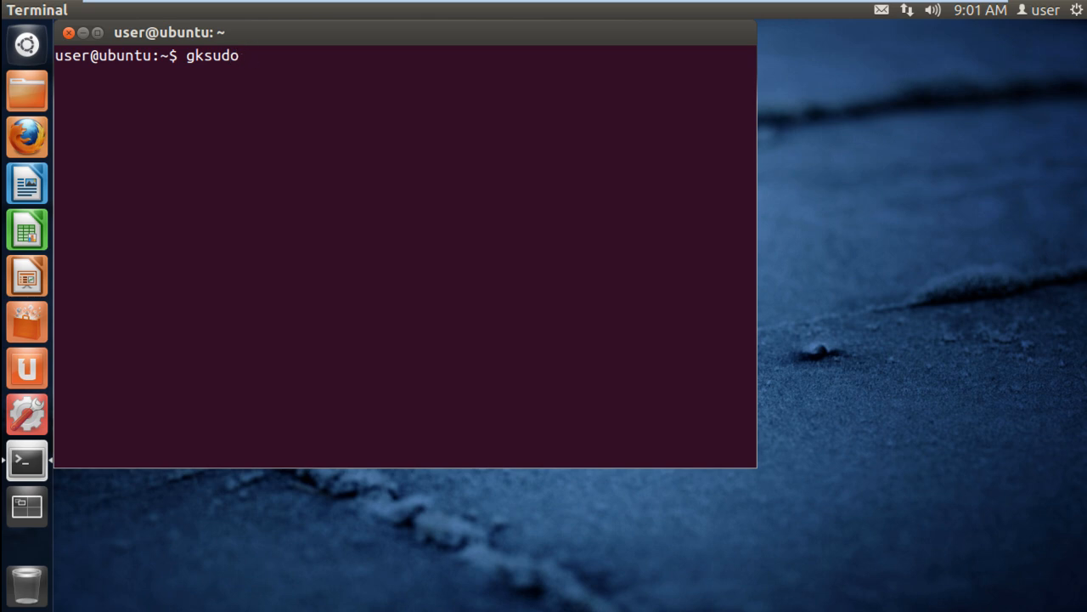
type("gedit /etc")
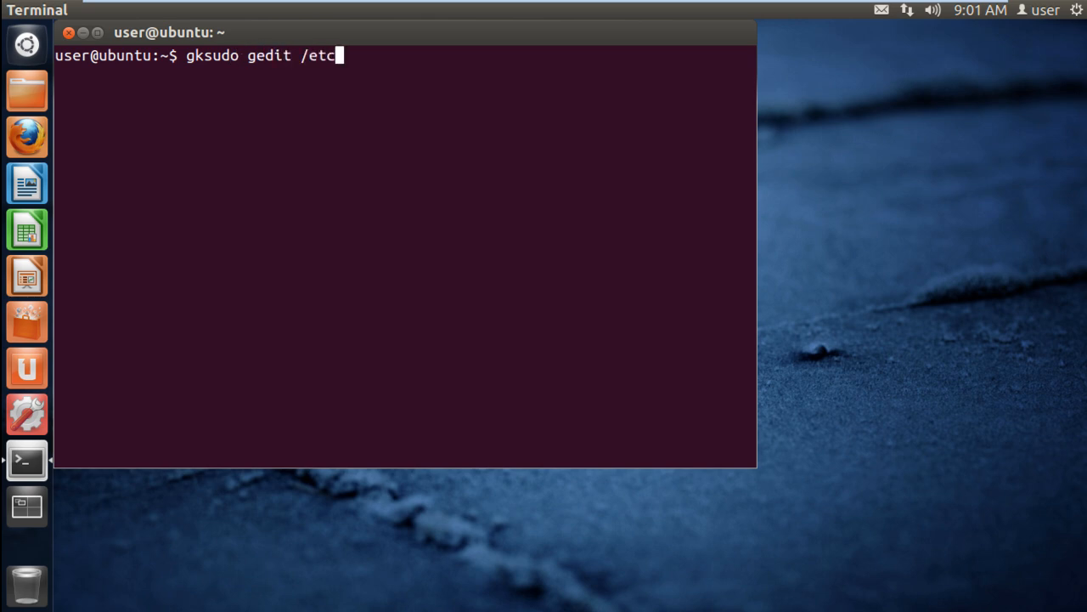
type("/")
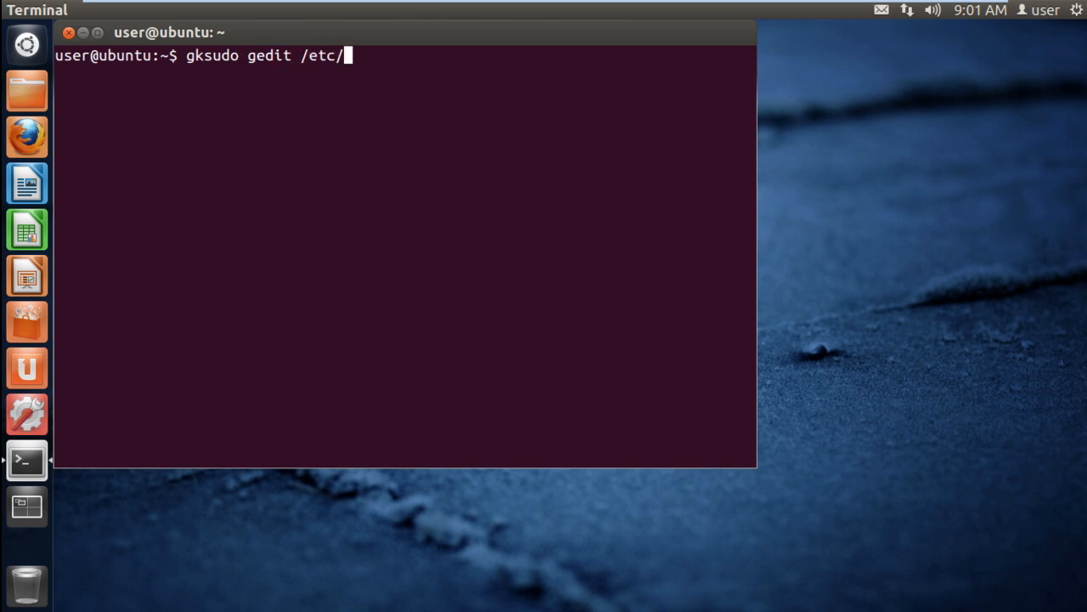
type("lightdm/")
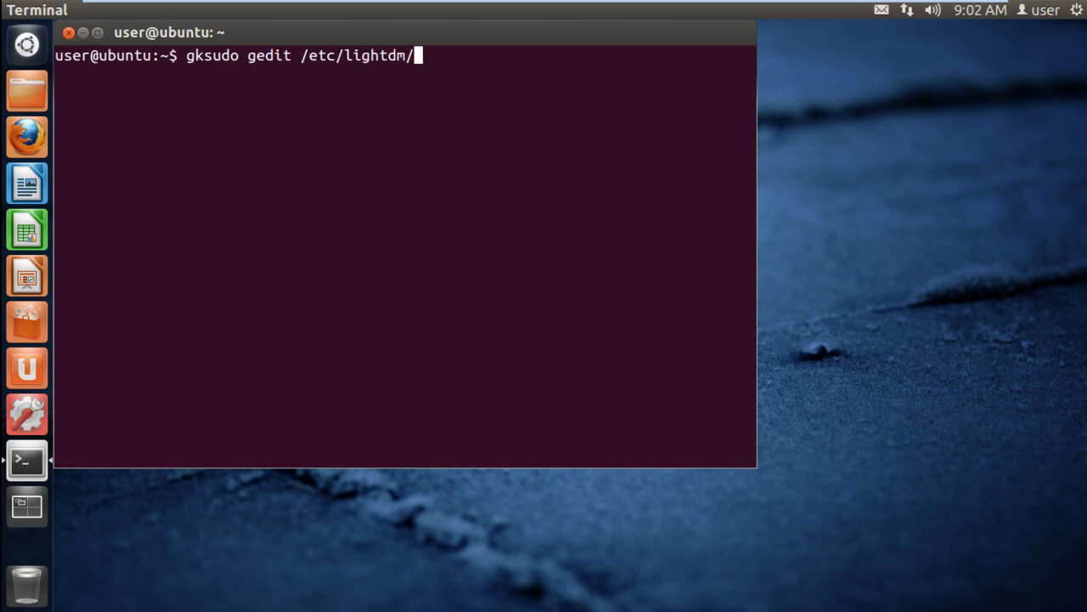
type("lightdm.conf")
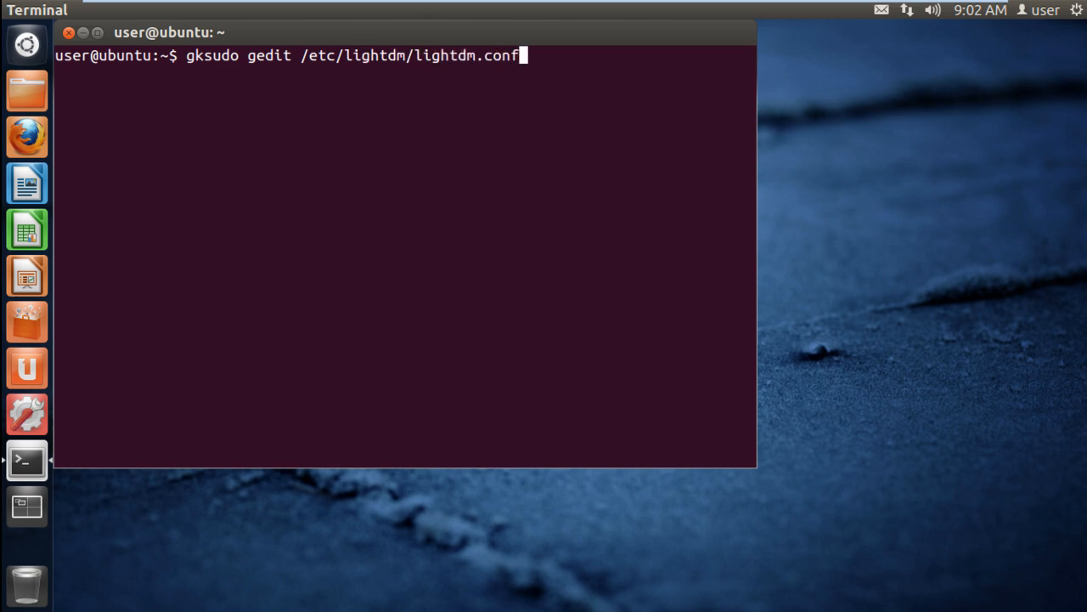
key("Return")
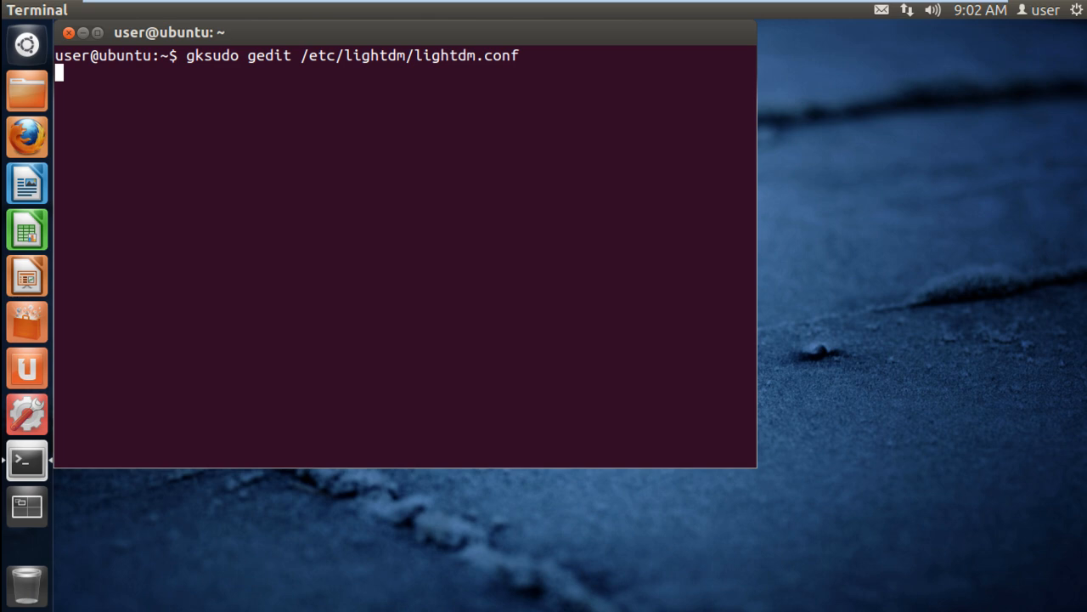
key("Return")
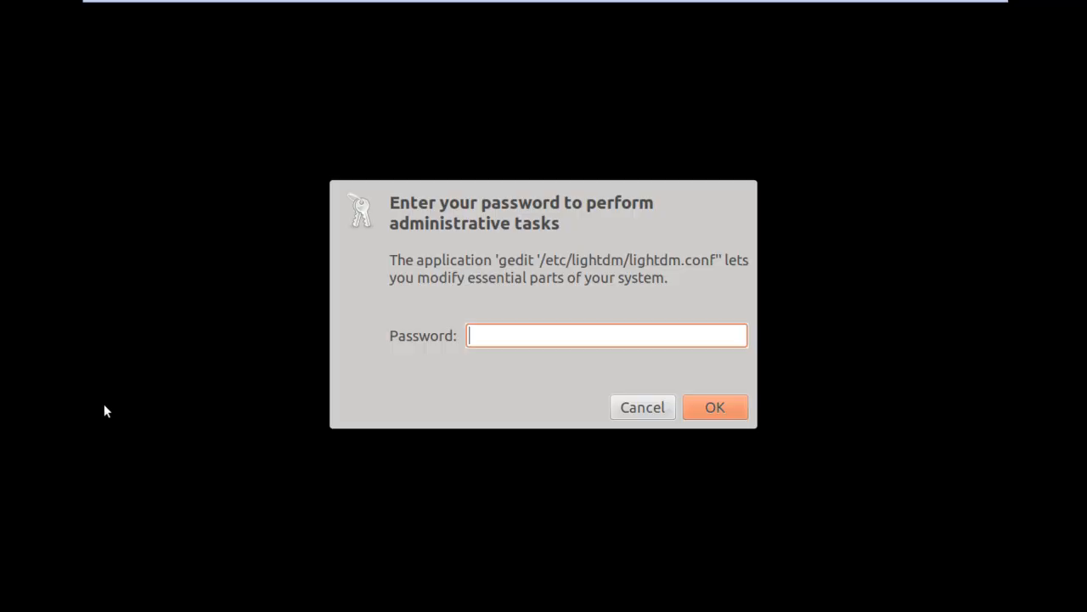
Step: Submit the administrator password in the gksudo prompt so gedit opens lightdm.conf
type("password")
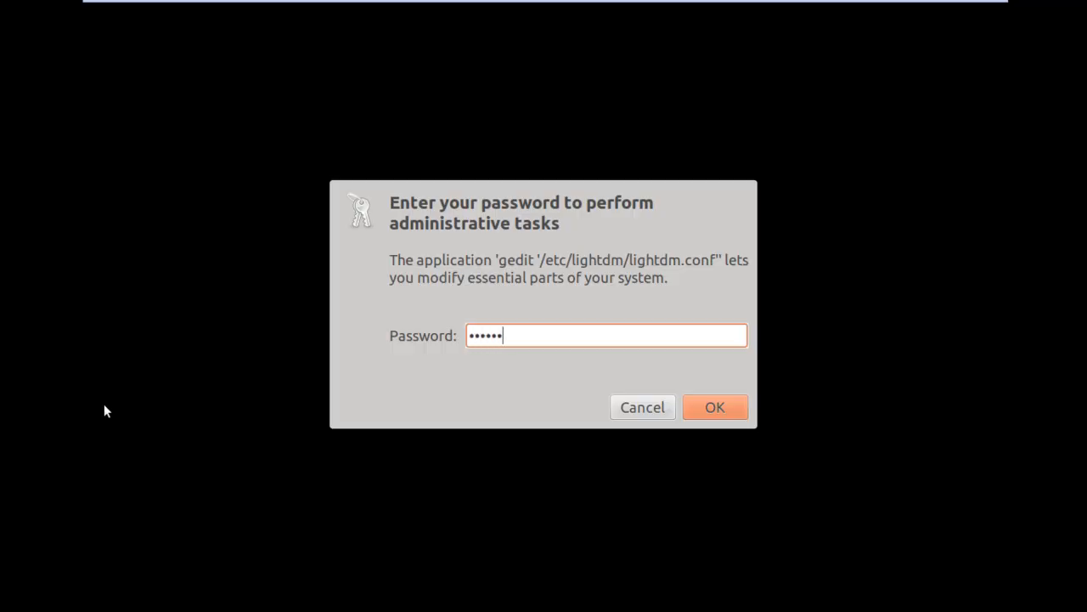
type("•")
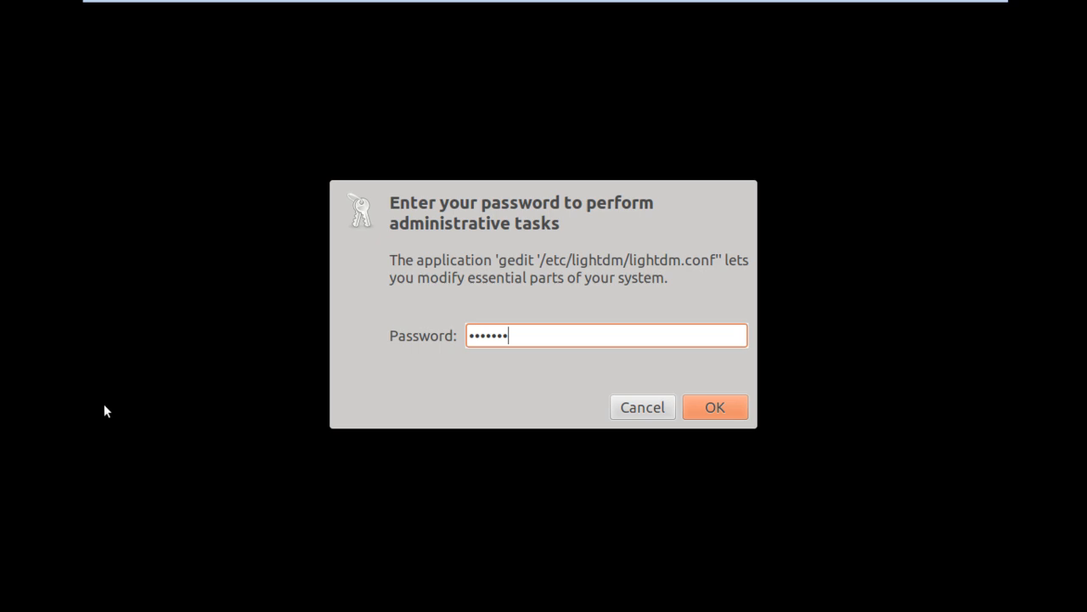
left_click(714, 407)
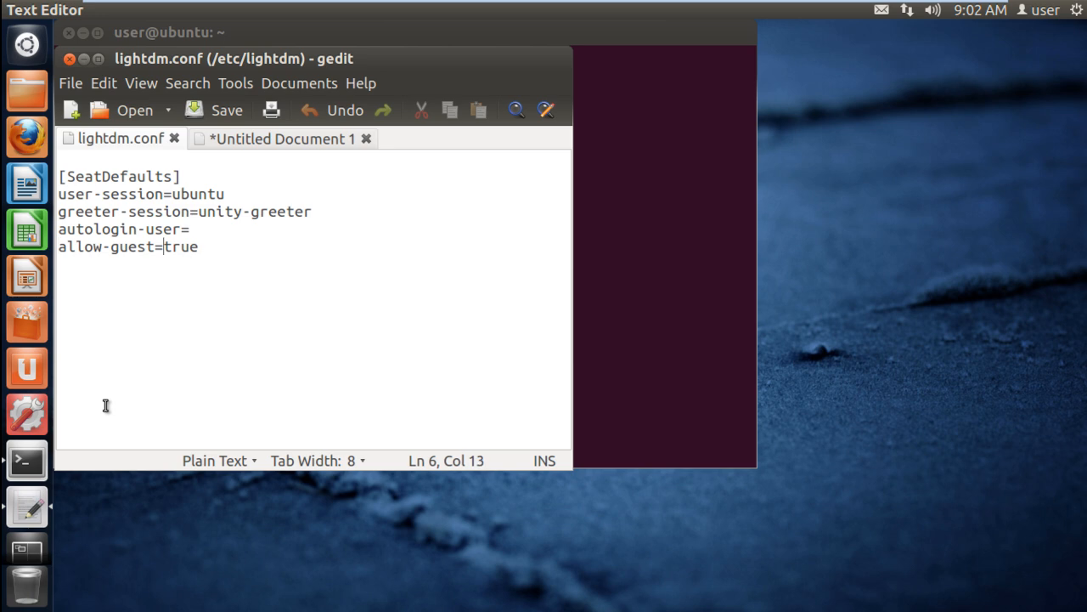
Step: Change allow-guest to false in lightdm.conf, save, and close gedit
type("fa")
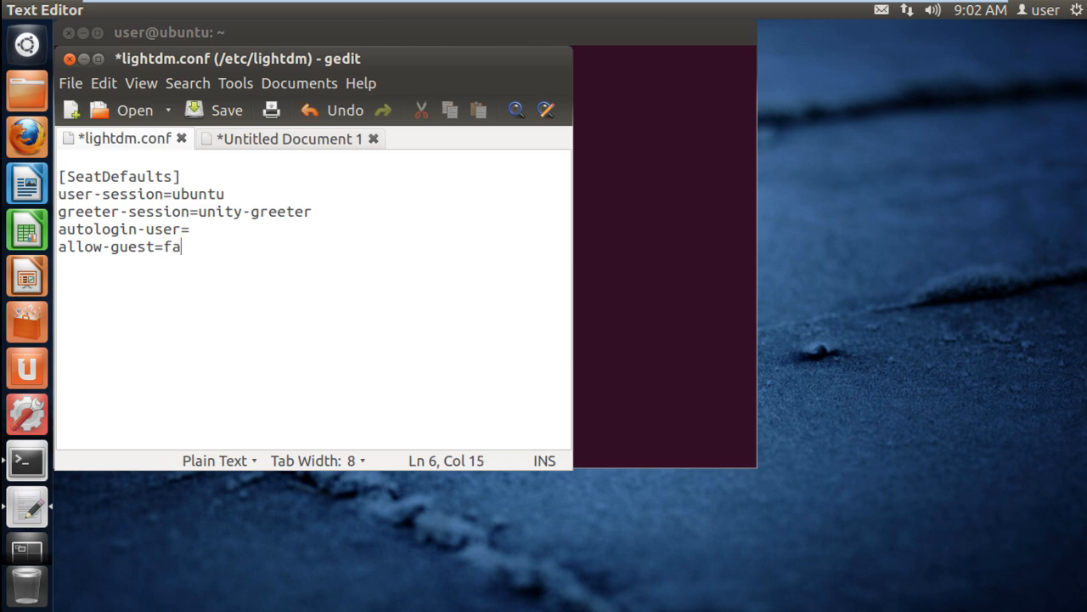
left_click(71, 83)
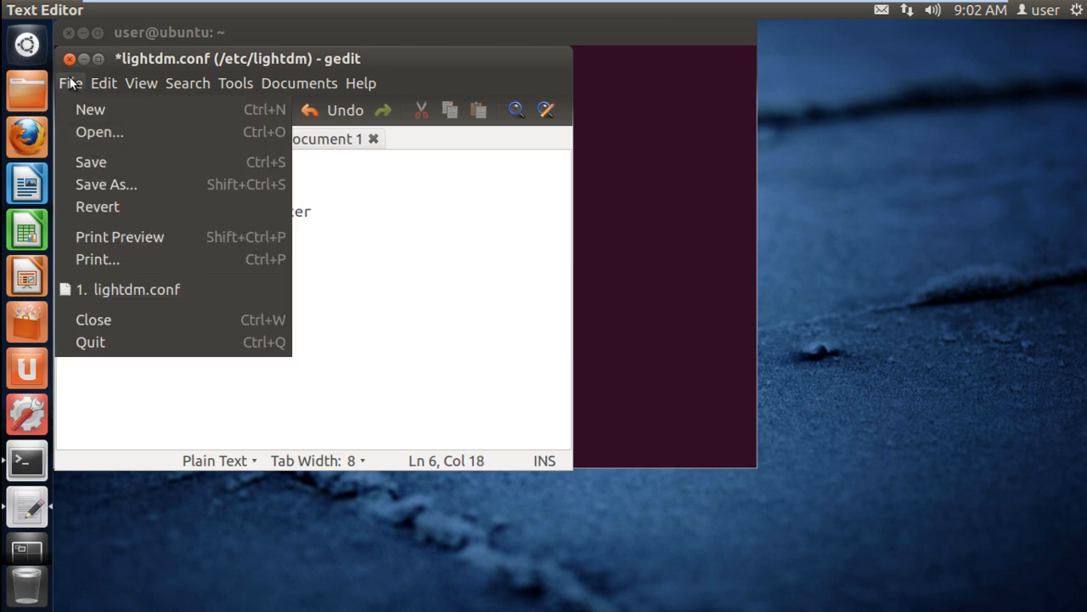
left_click(91, 161)
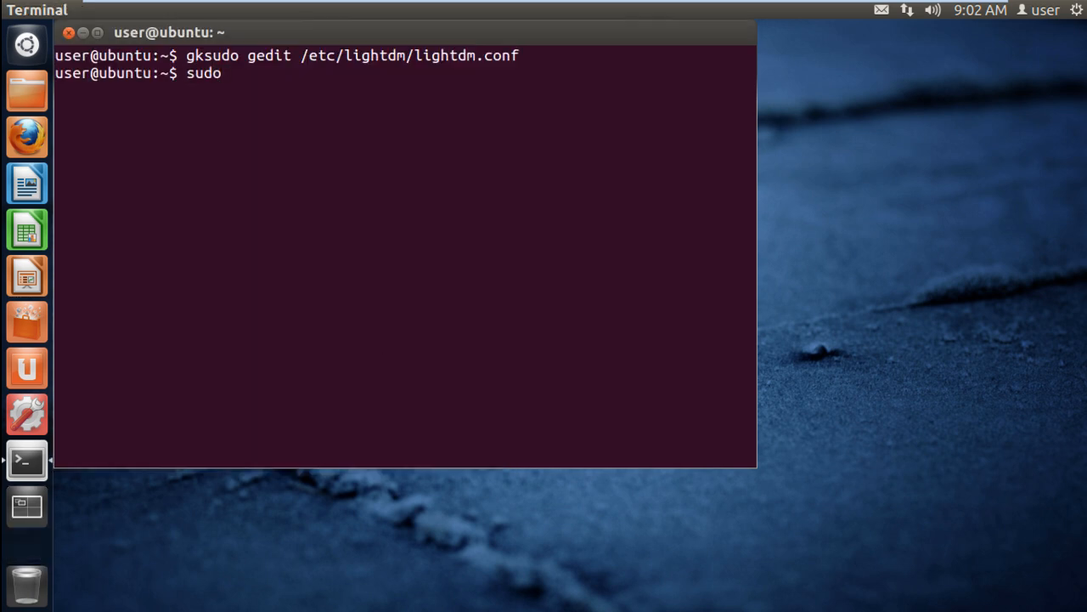
Step: Run 'sudo restart lightdm' and select the other user on the guest-free login screen
type("restart")
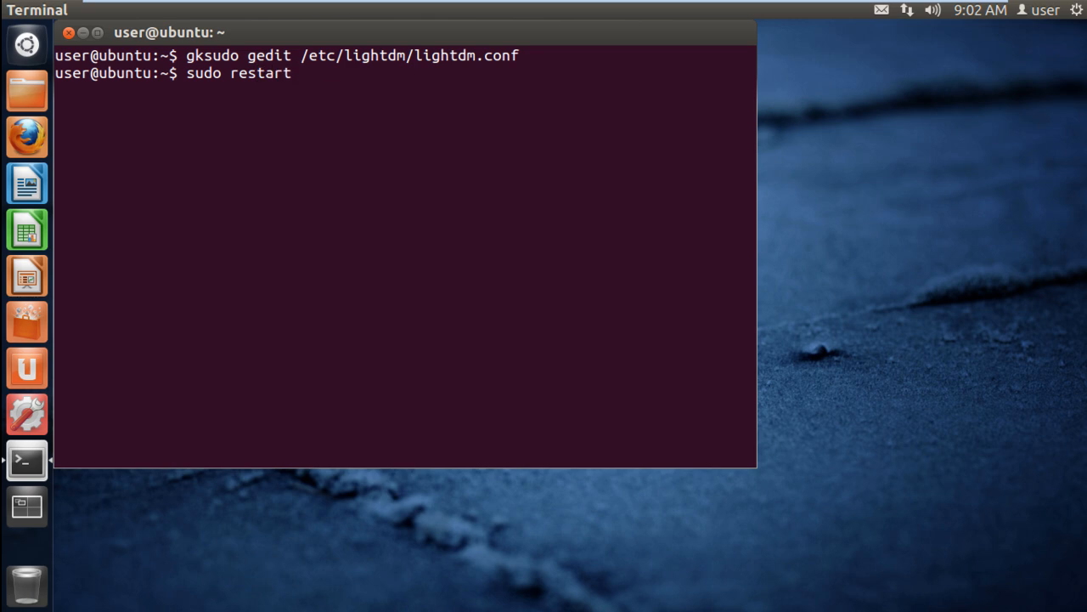
type("lightdm")
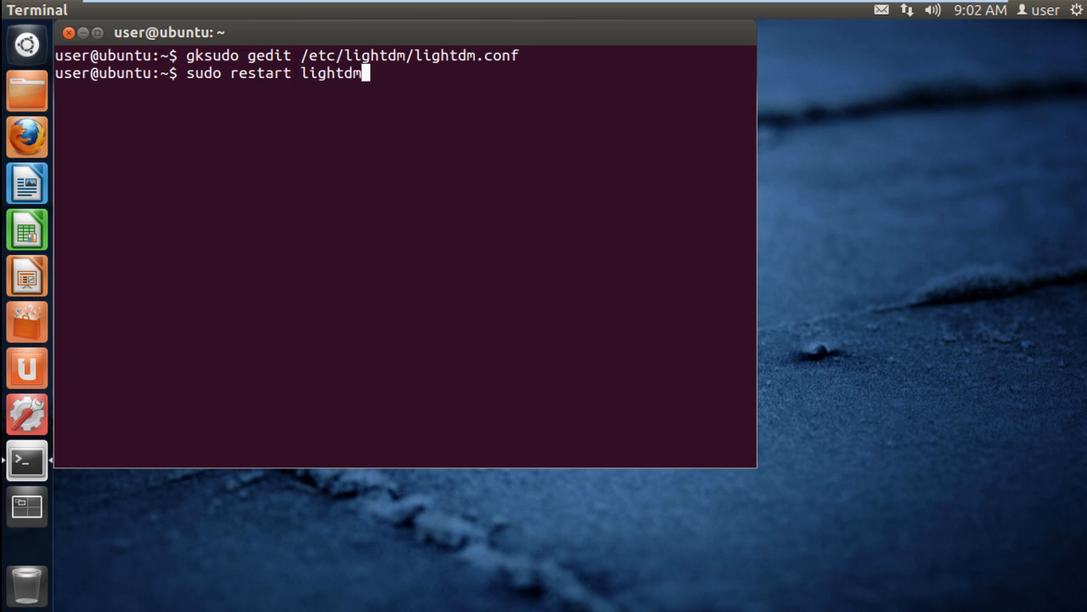
key("Return")
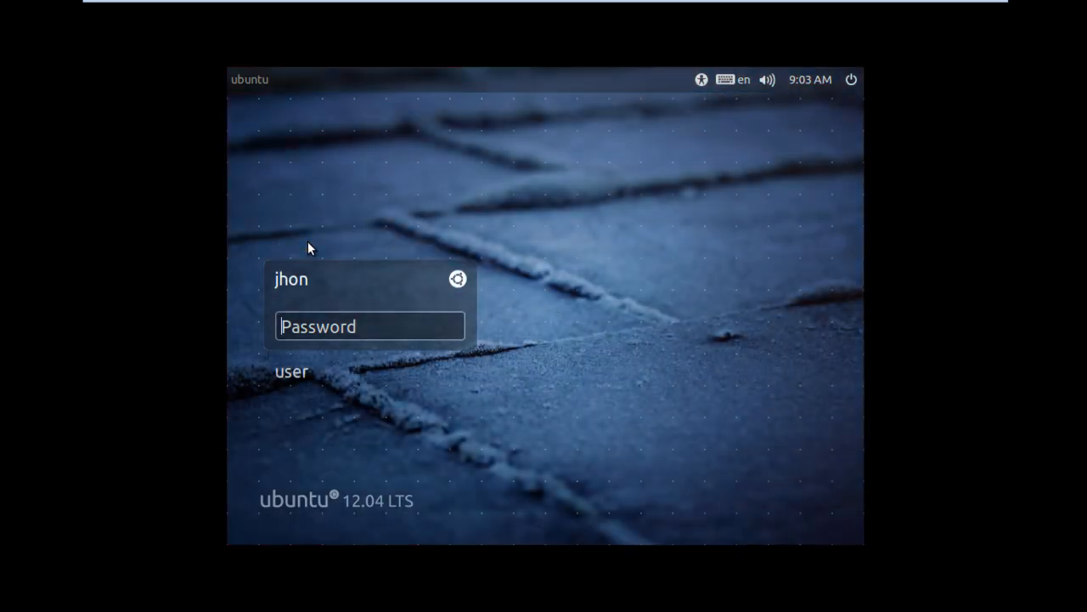
left_click(292, 371)
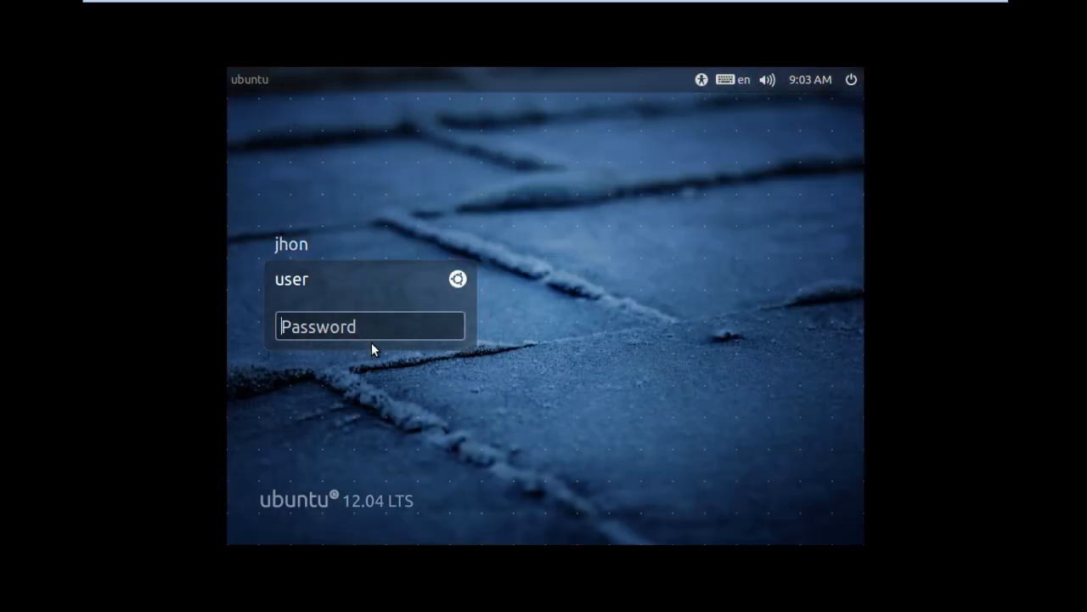